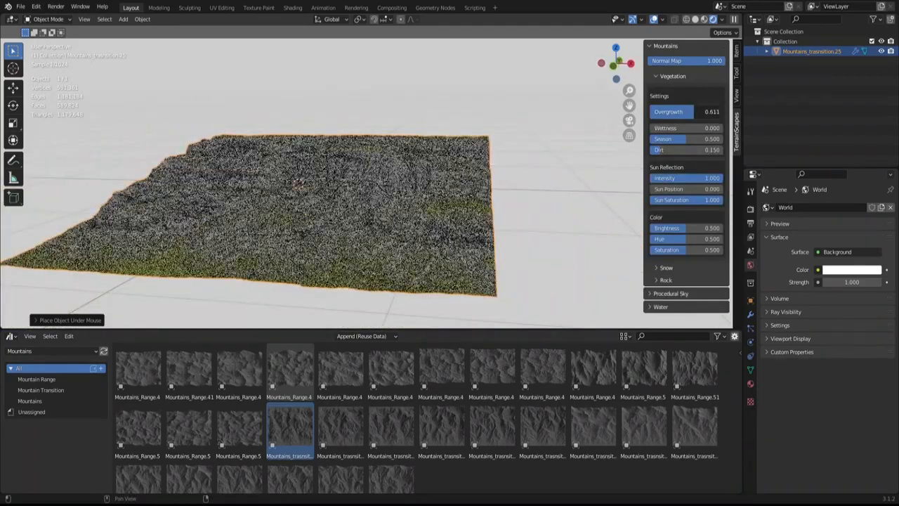
# Raise the Snow Line and Overcast sliders so snow covers the upper slopes of the terrain.
pyautogui.moveTo(672, 139); pyautogui.dragTo(691, 139)
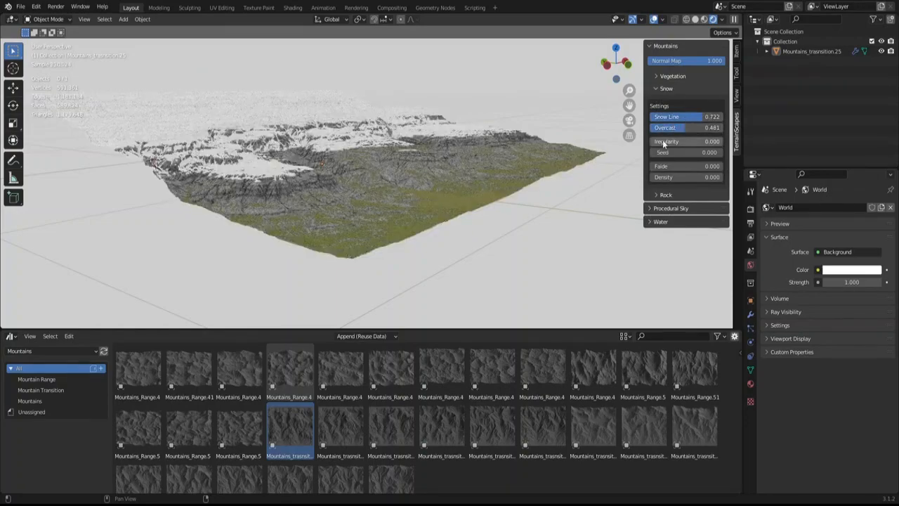
pyautogui.moveTo(682, 140); pyautogui.dragTo(709, 140)
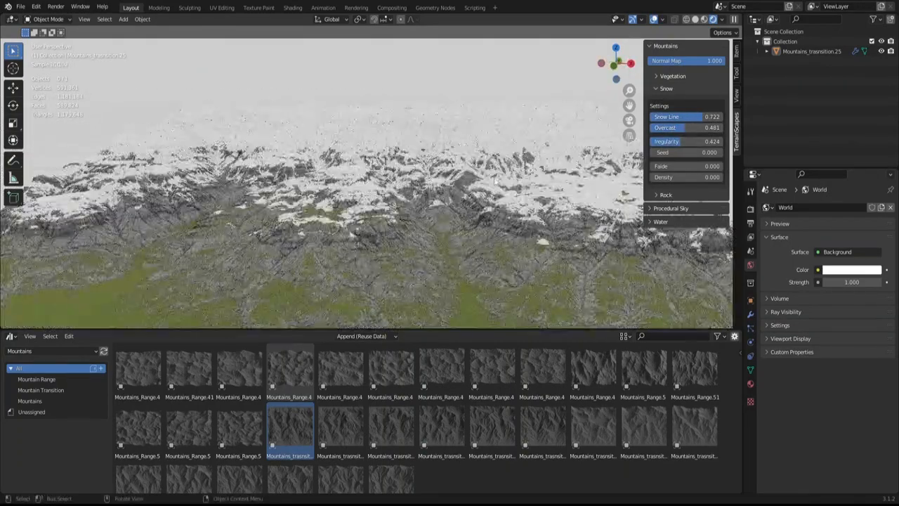
pyautogui.moveTo(681, 165); pyautogui.dragTo(705, 166)
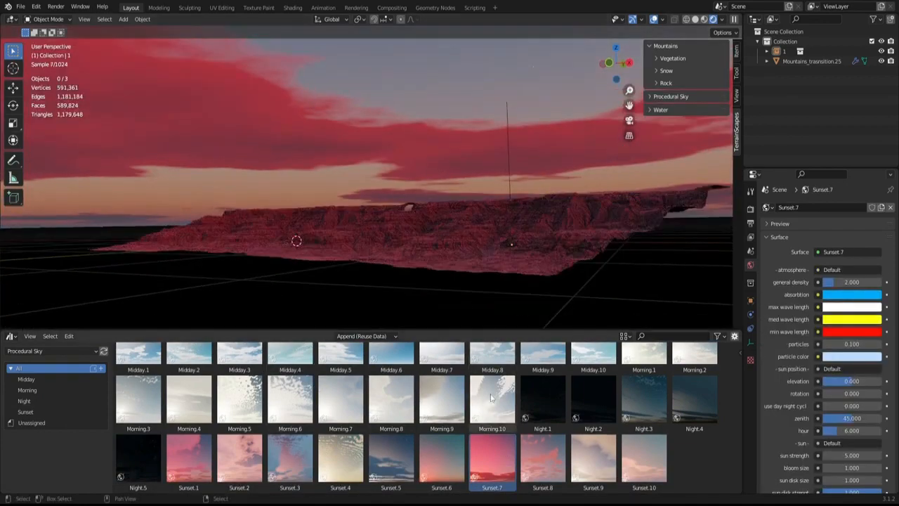
# Apply the Midday 5 sky preset and lower the cloud density so the clouds become light streaks.
pyautogui.doubleClick(188, 408)
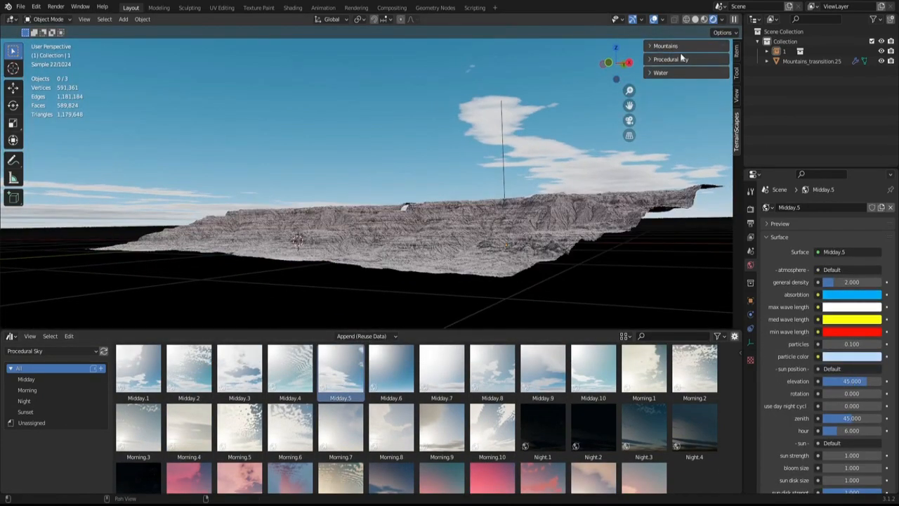
pyautogui.click(671, 59)
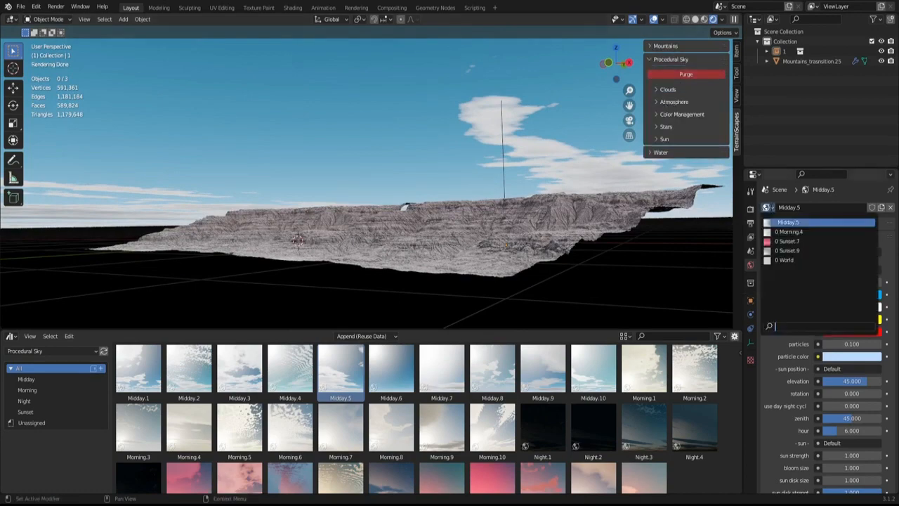
pyautogui.click(686, 73)
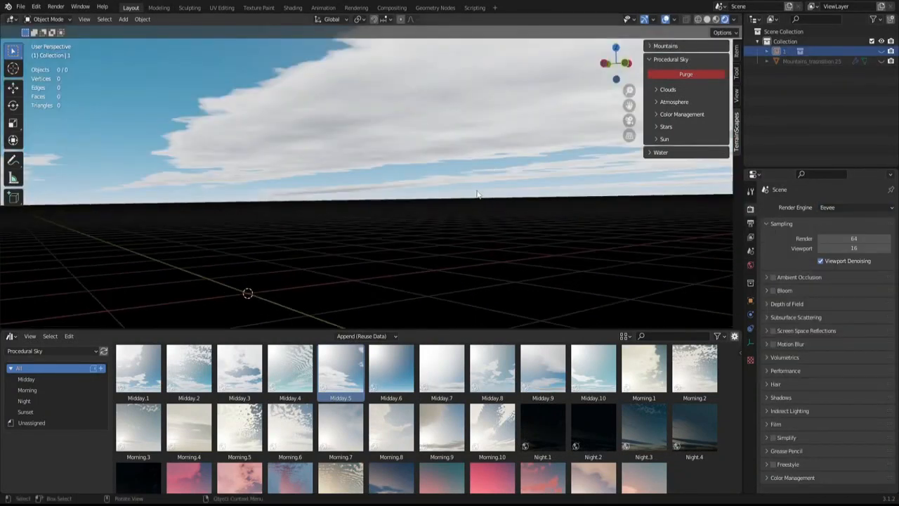
pyautogui.click(667, 90)
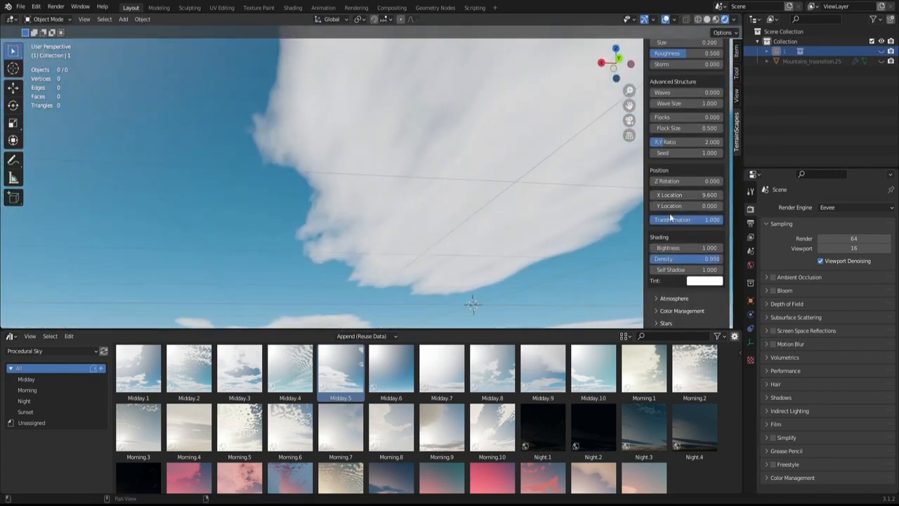
pyautogui.moveTo(686, 194); pyautogui.dragTo(709, 194)
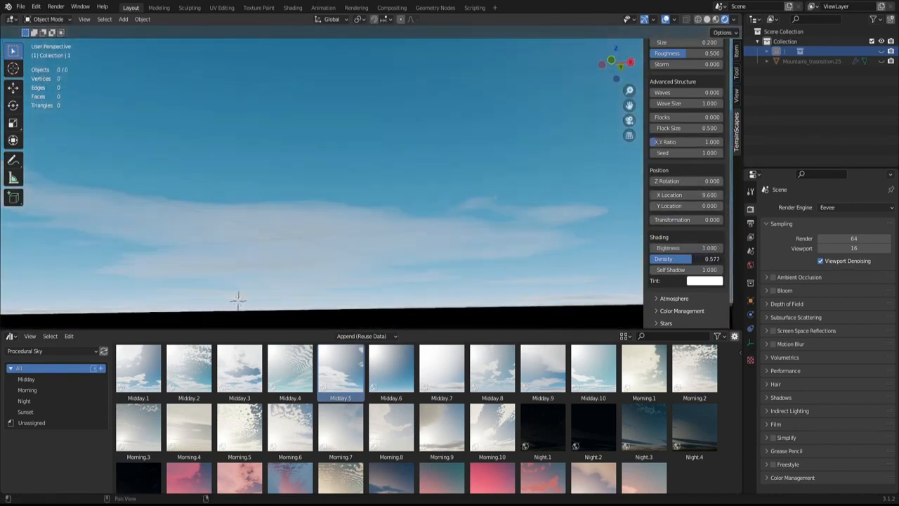
# Raise cloud density slightly, adjust the atmosphere, and lower the sun elevation to the horizon for a pink sunset.
pyautogui.moveTo(686, 258); pyautogui.dragTo(706, 258)
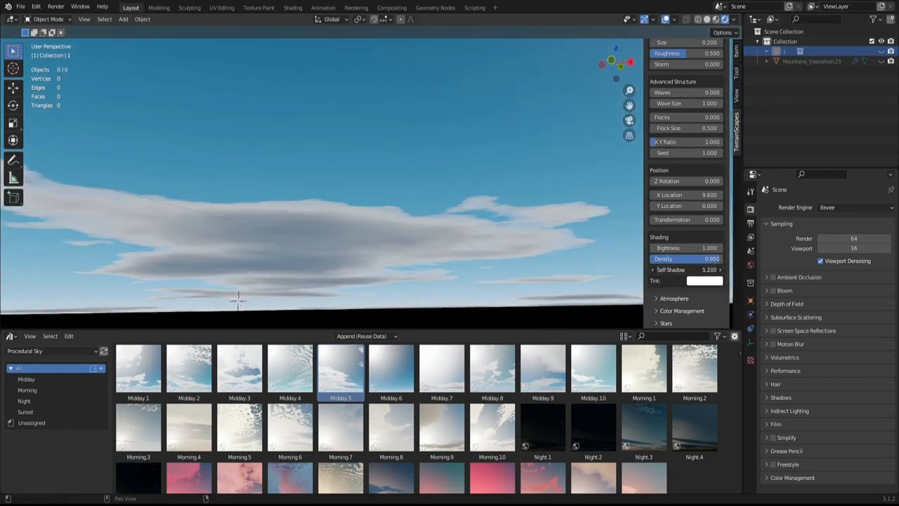
pyautogui.click(674, 101)
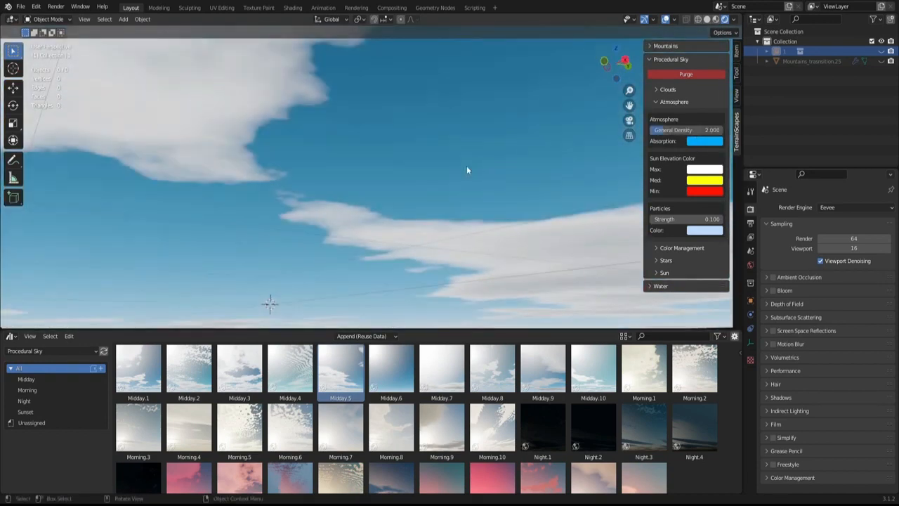
pyautogui.click(705, 141)
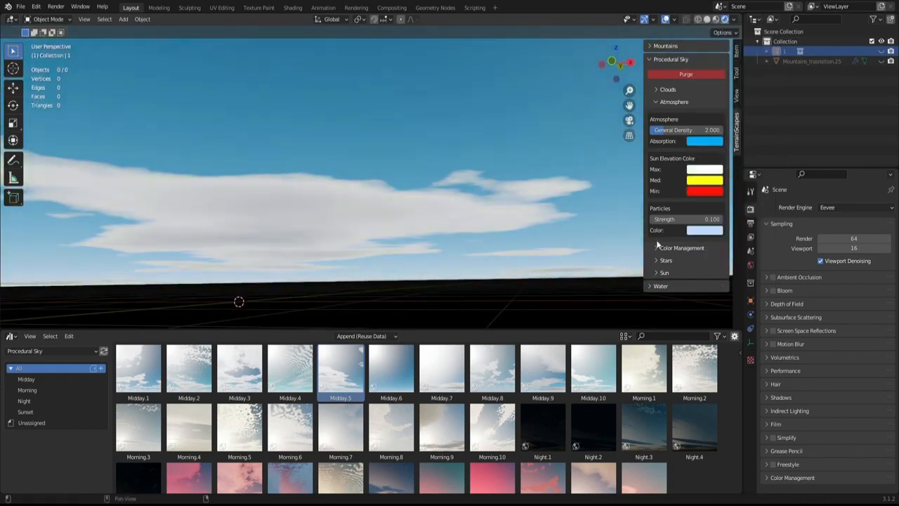
pyautogui.click(705, 180)
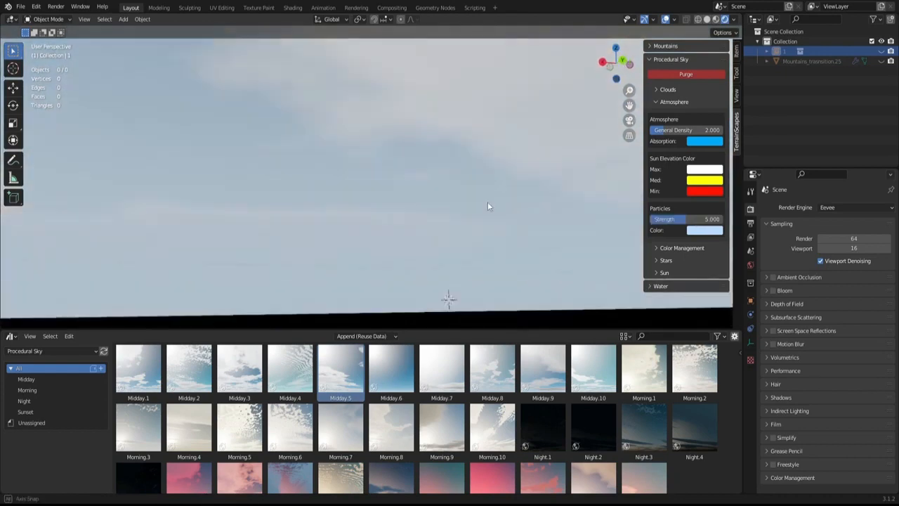
pyautogui.click(705, 140)
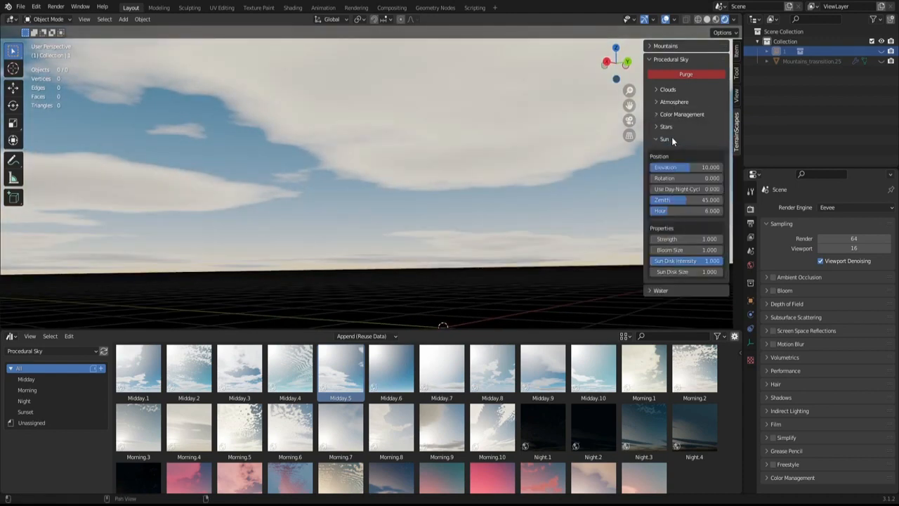
pyautogui.moveTo(685, 167); pyautogui.dragTo(674, 167)
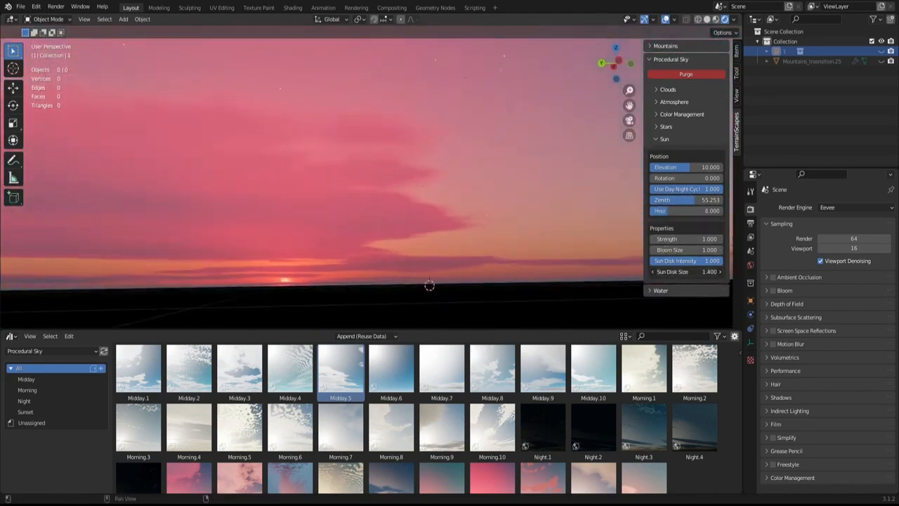
# Preview the Stars night-sky settings, then restore the daytime sky with the terrain in view.
pyautogui.click(686, 272)
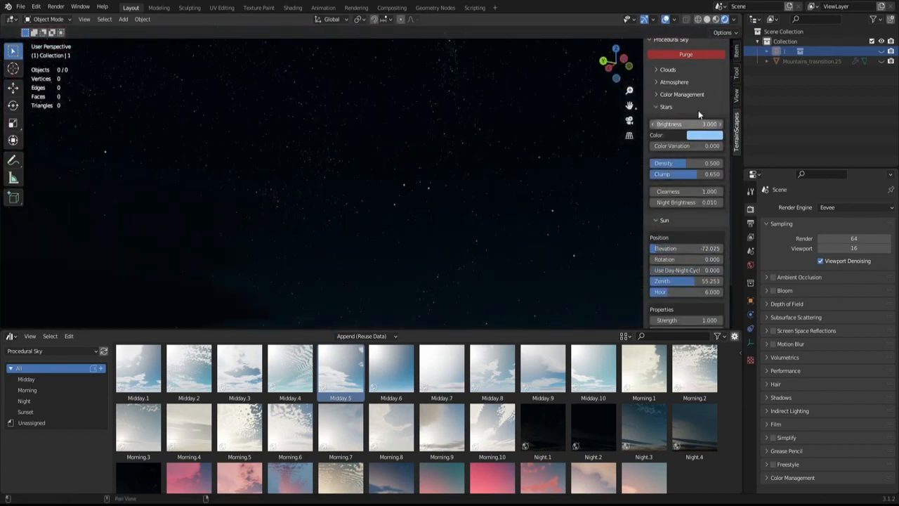
pyautogui.click(843, 207)
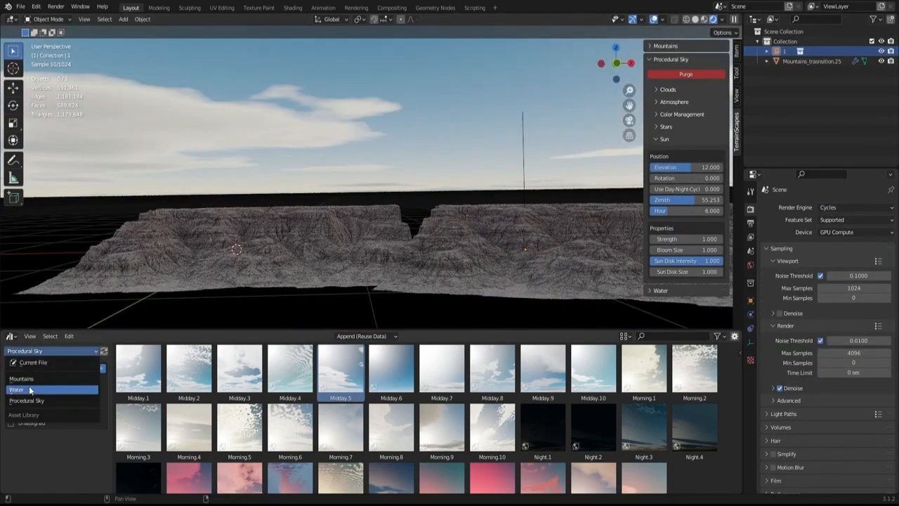
# Add the Water asset from the TerrainScapes Water category as a caustic water plane in the scene.
pyautogui.click(17, 389)
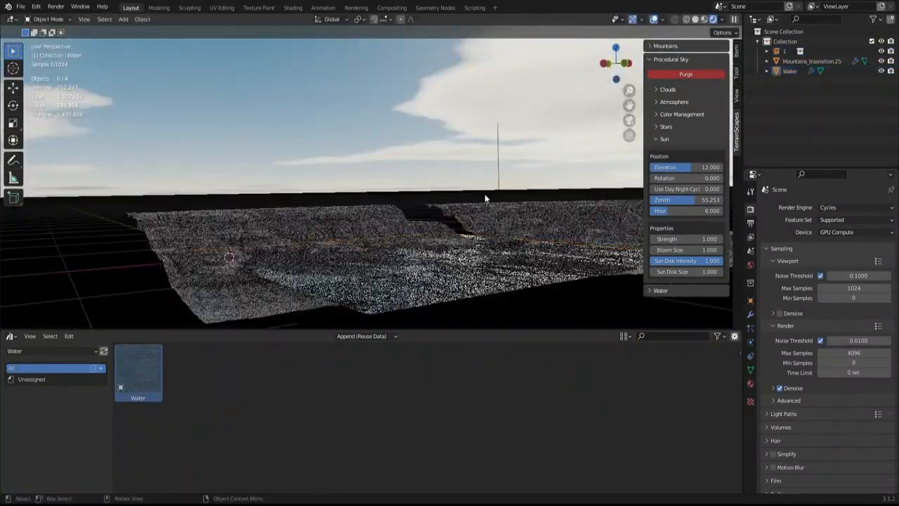
pyautogui.click(789, 70)
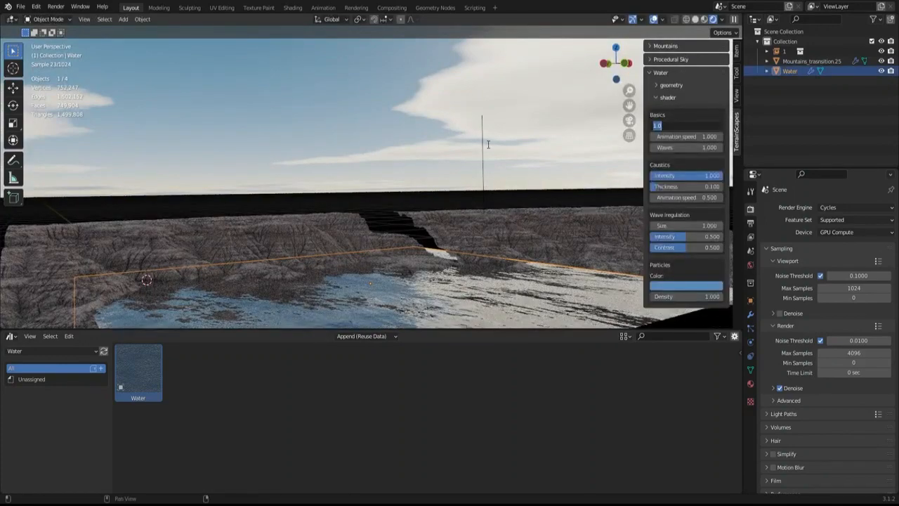